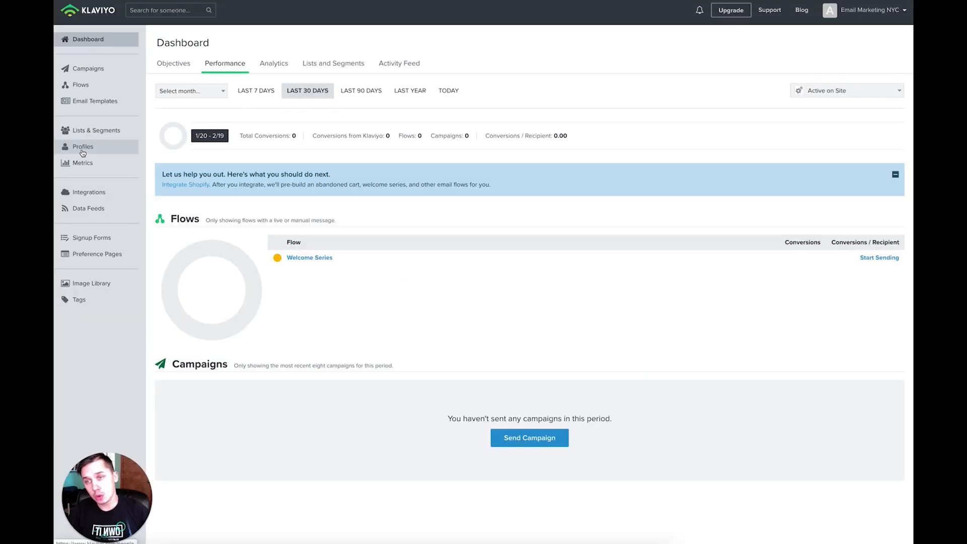
Search Klaviyo for 'andriy' and open the matching contact's profile page
left_click(82, 146)
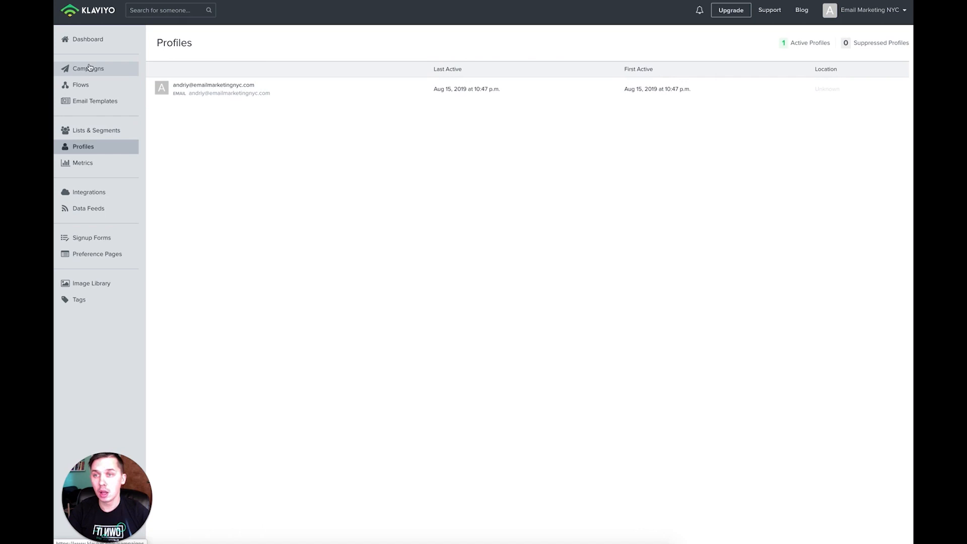
left_click(87, 39)
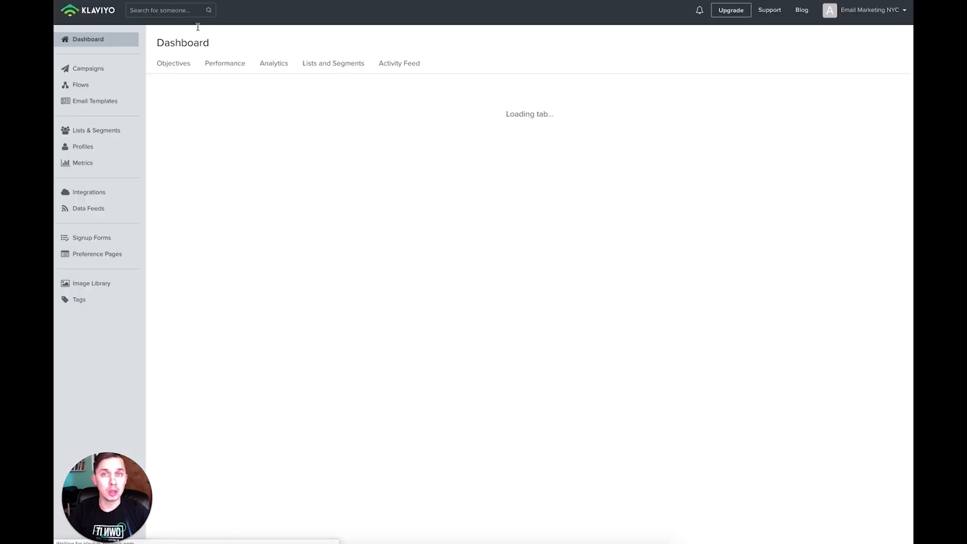
left_click(166, 11)
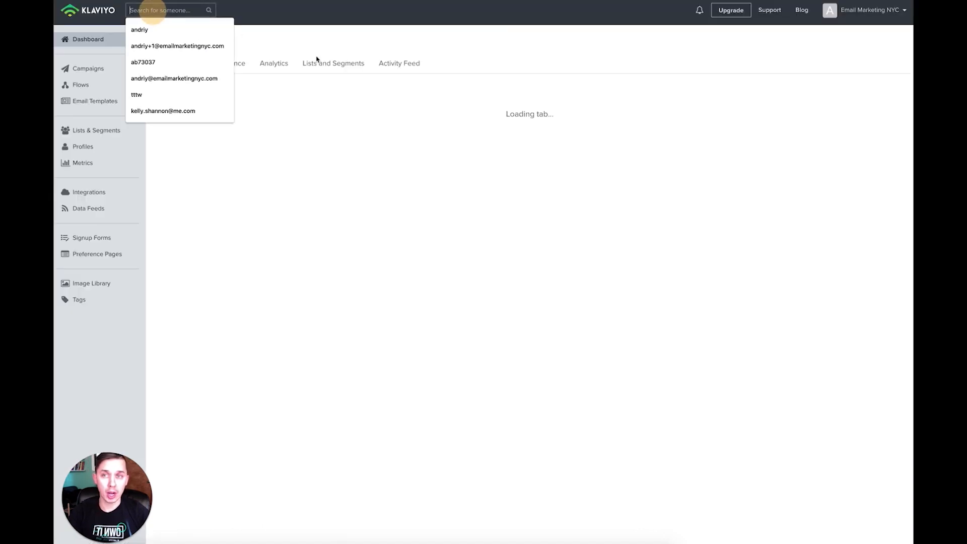
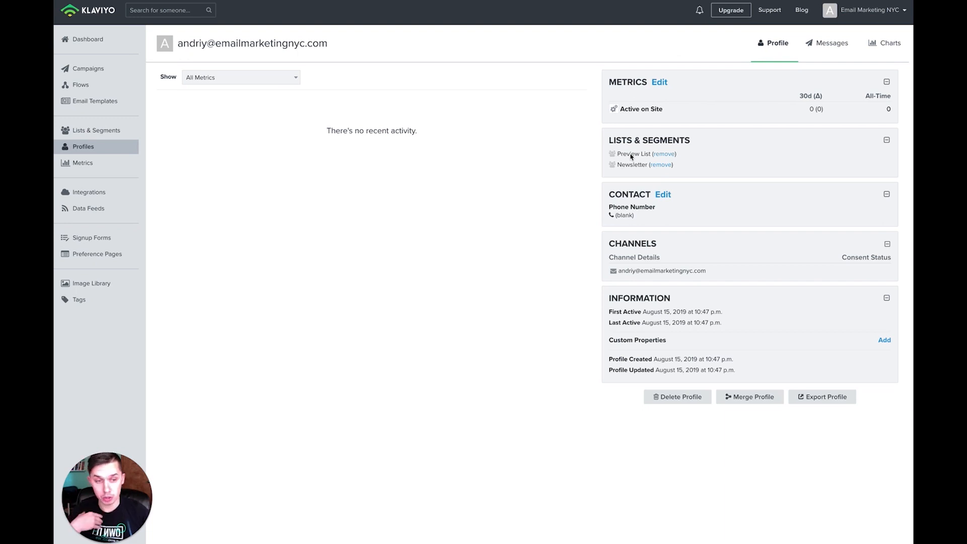
mouse_move(676, 233)
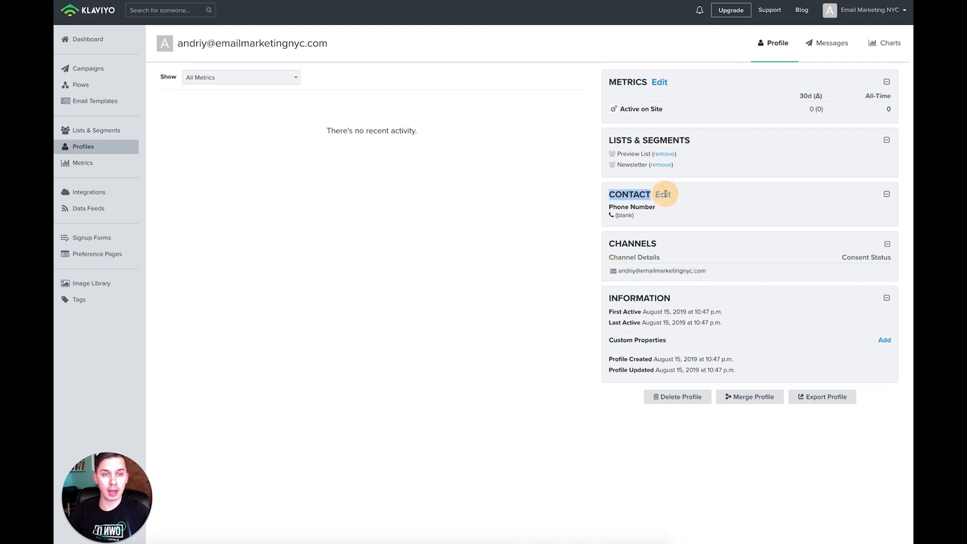
left_click(663, 195)
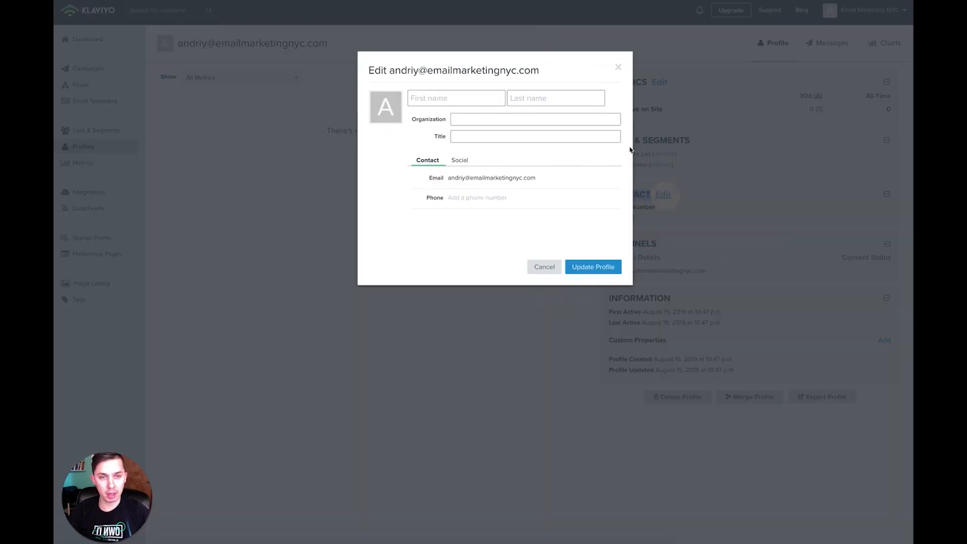
left_click(455, 98)
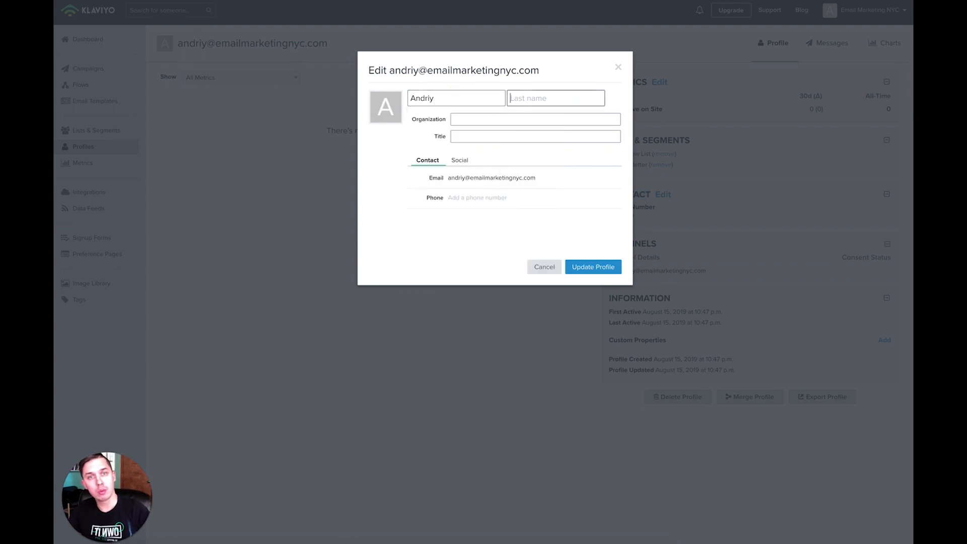
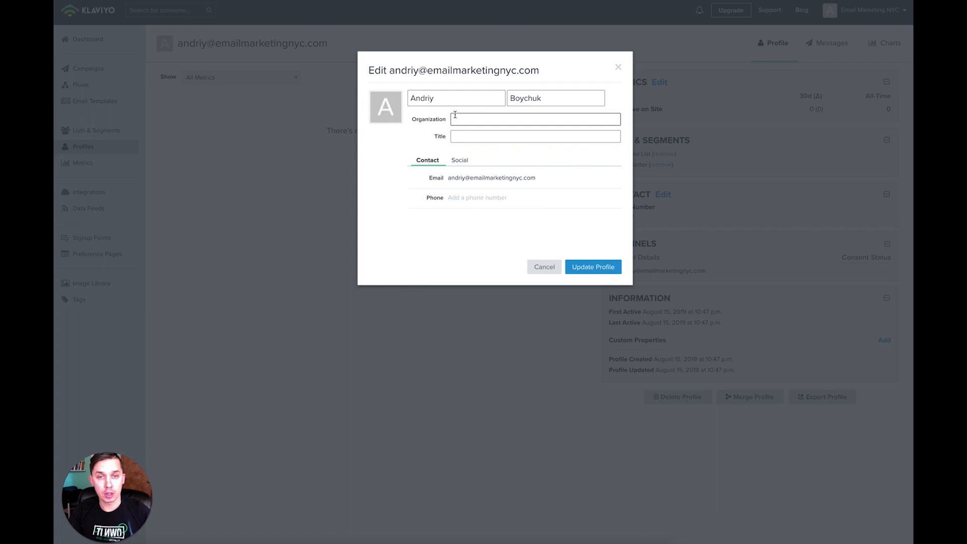
type("Flo")
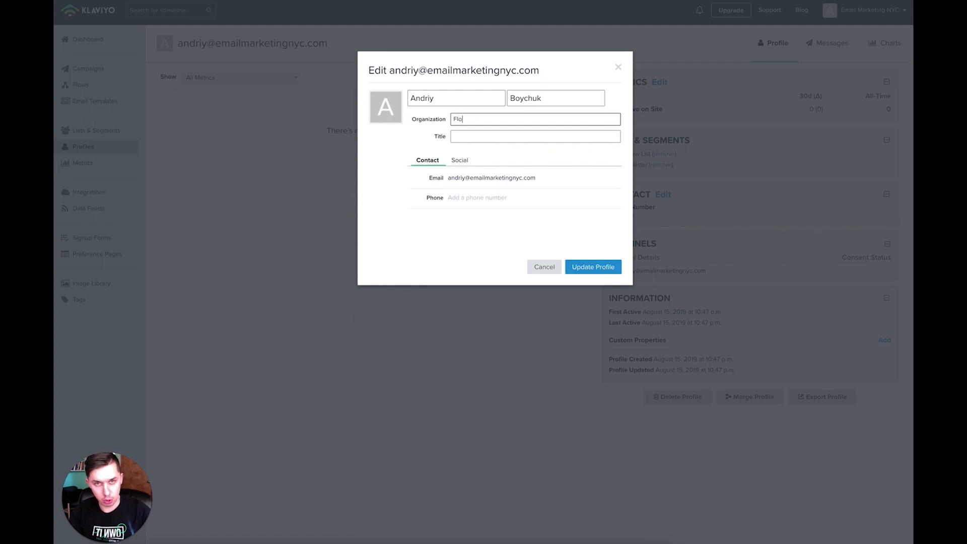
type("C")
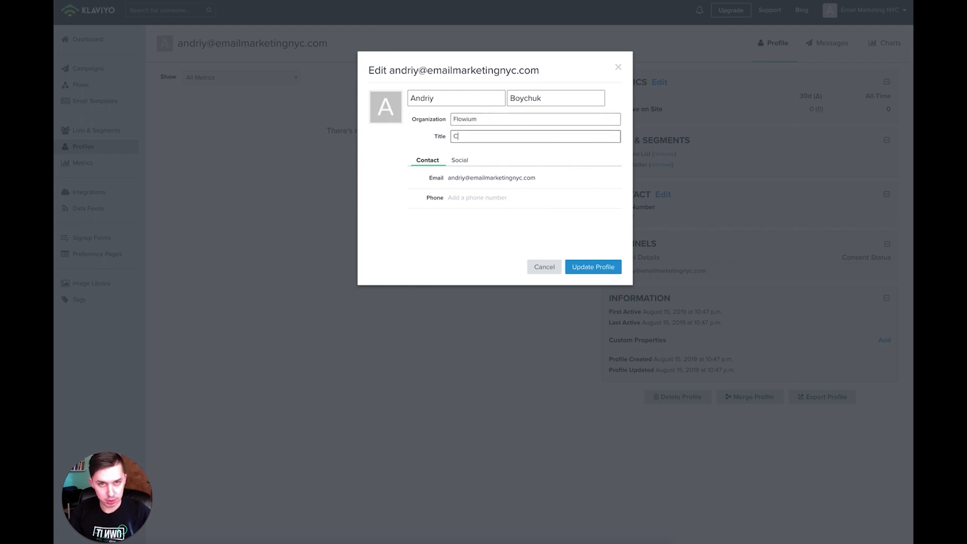
type("EO")
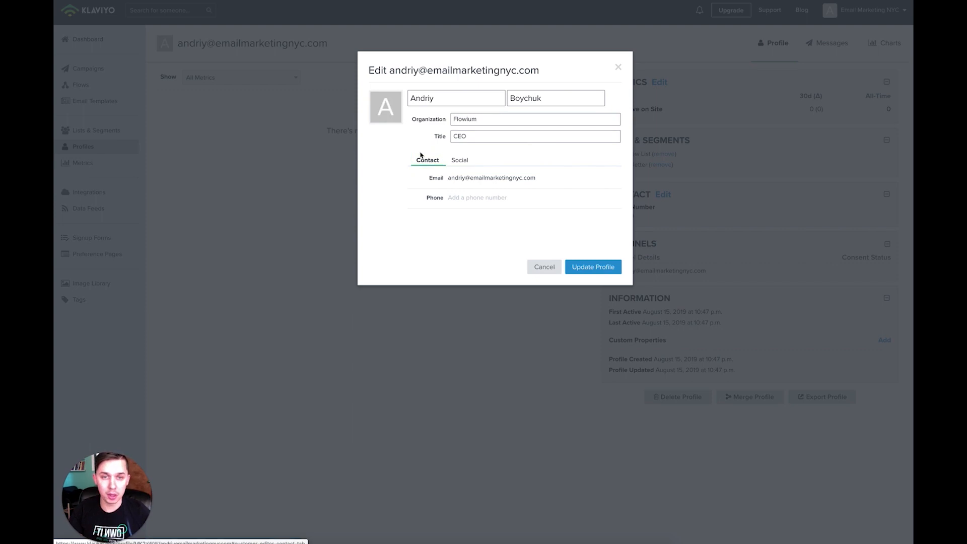
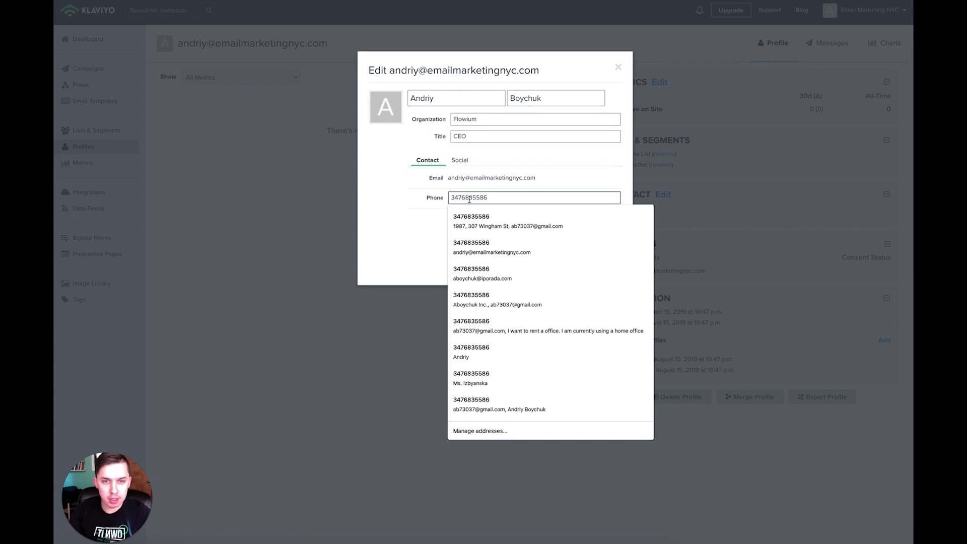
Change the contact's email to the new Flowium address and save with Update Profile
left_click(534, 177)
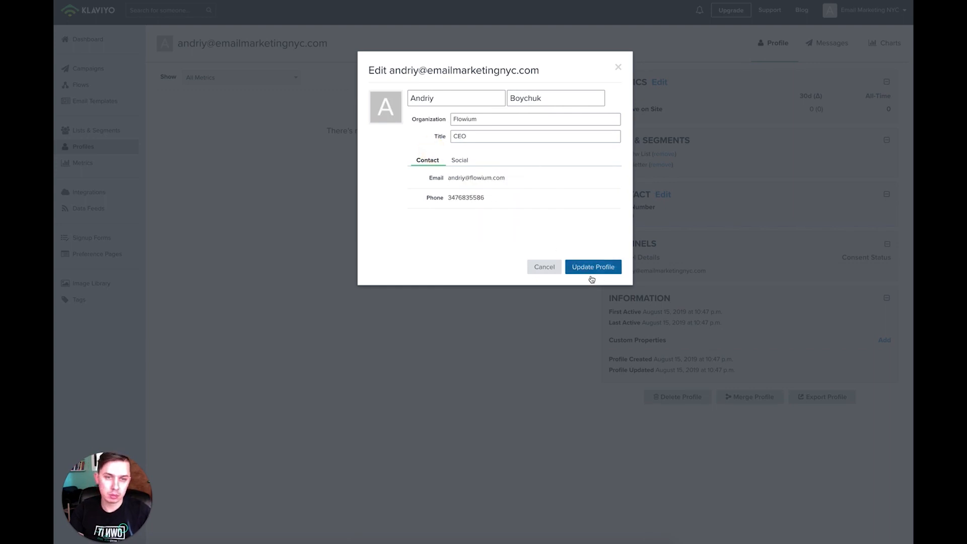
left_click(592, 266)
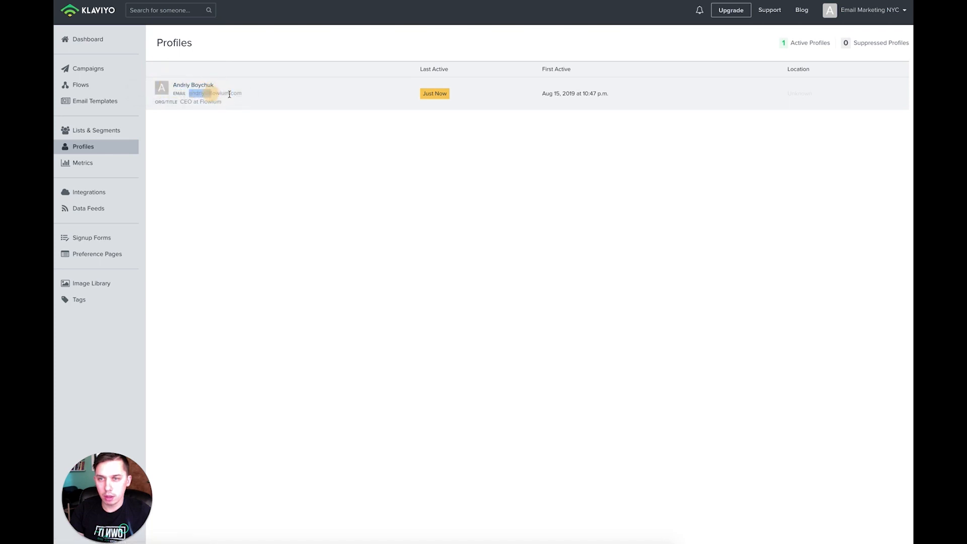
Highlight the contact's new Flowium email in the Profiles list row
left_click_drag(191, 92, 241, 92)
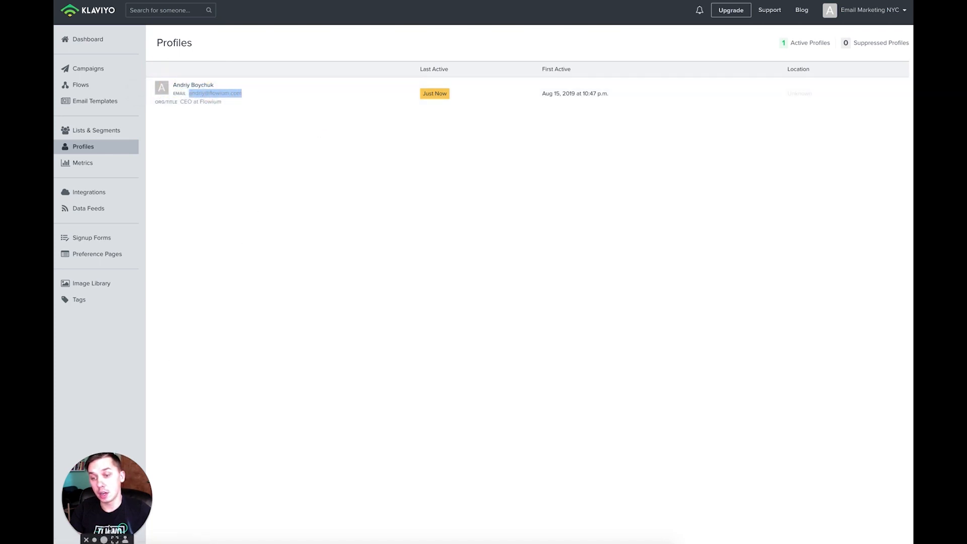